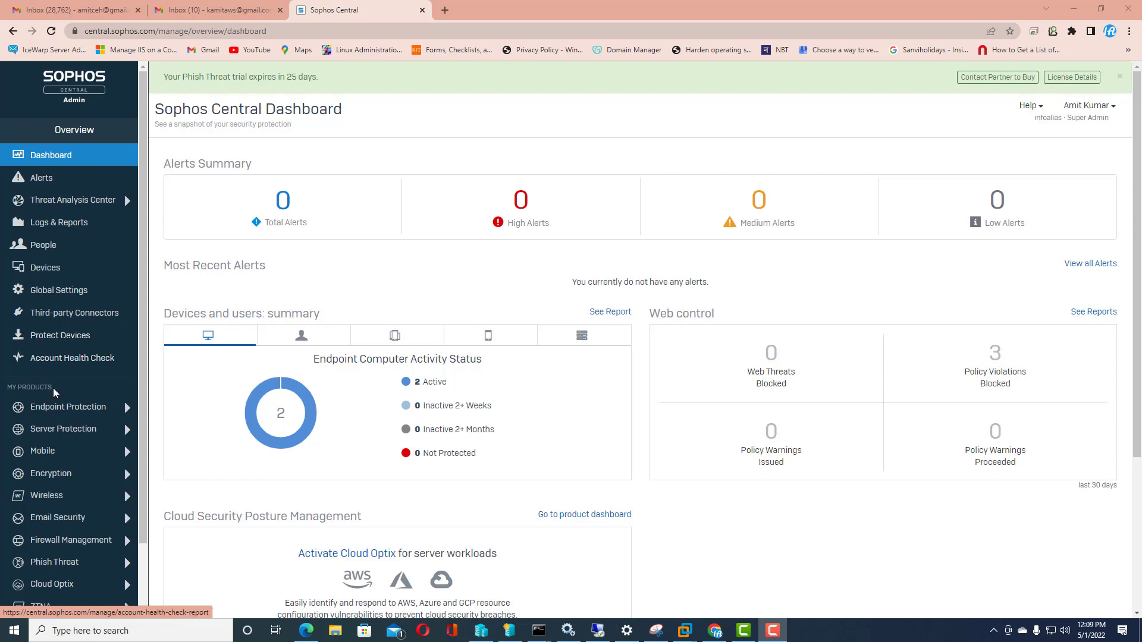
pyautogui.moveTo(69, 406)
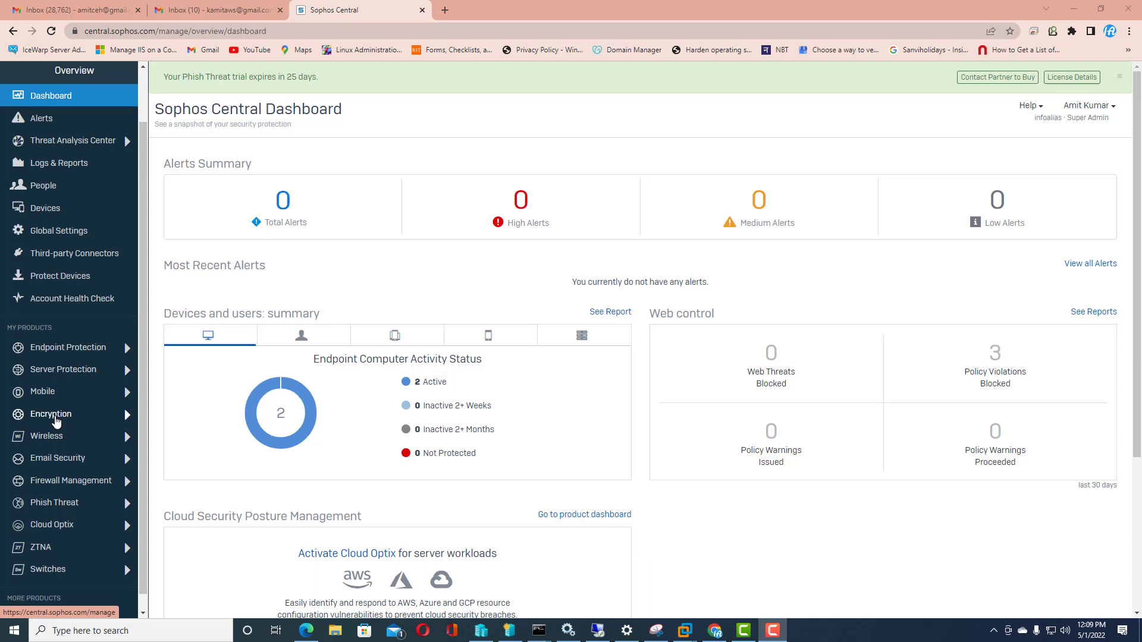
# - Open the Encryption dashboard, showing 1 of 2 computers encrypted
pyautogui.click(50, 414)
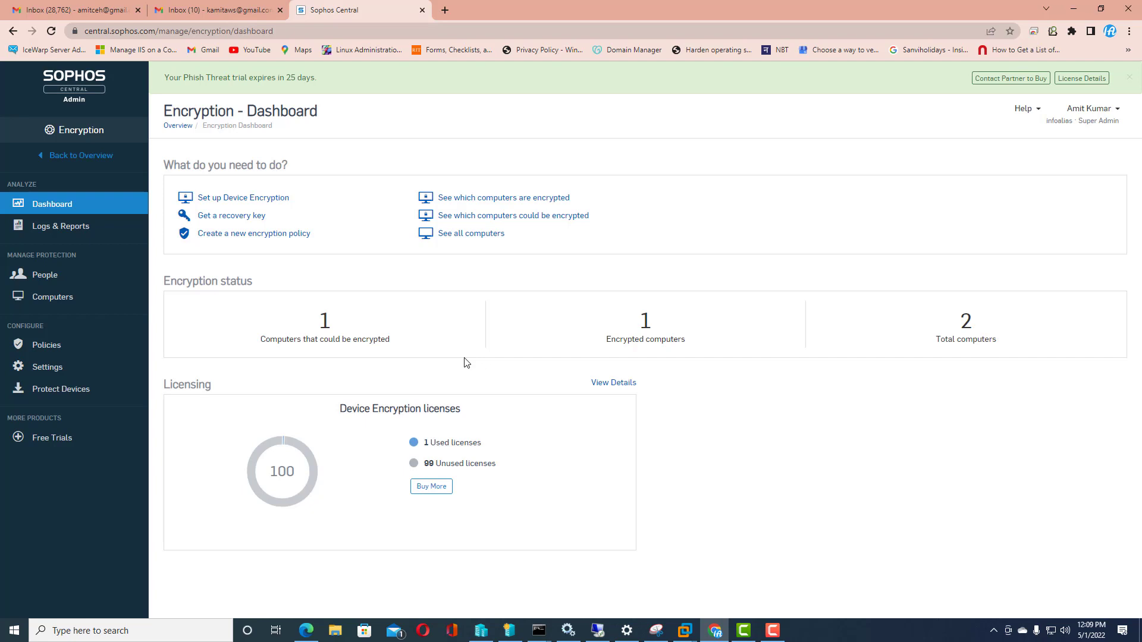
pyautogui.moveTo(623, 353)
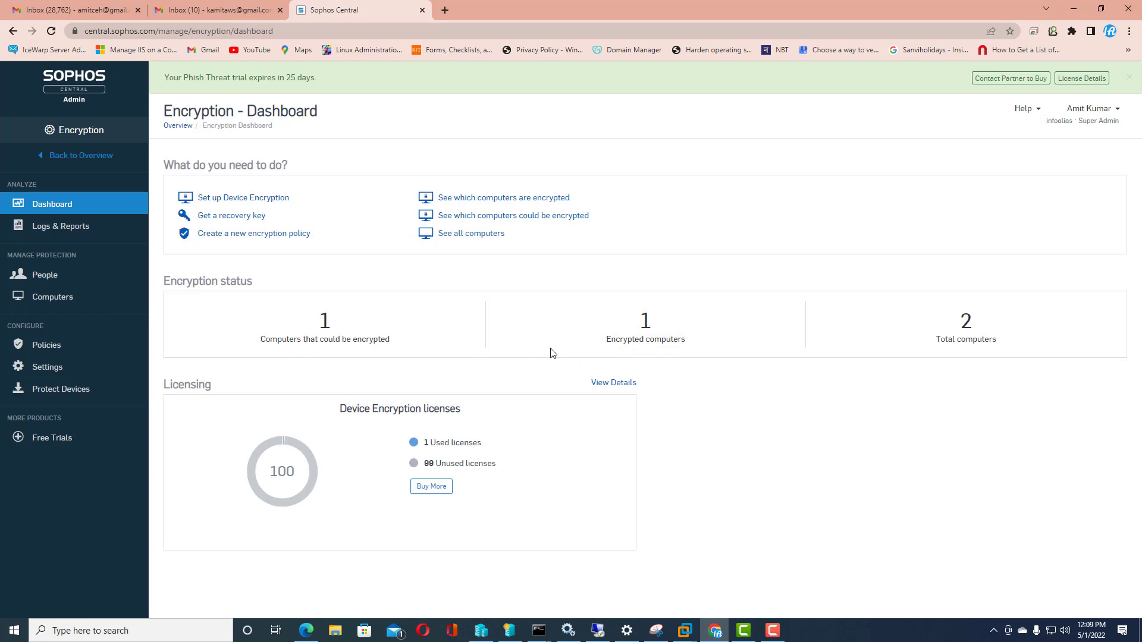
pyautogui.moveTo(643, 331)
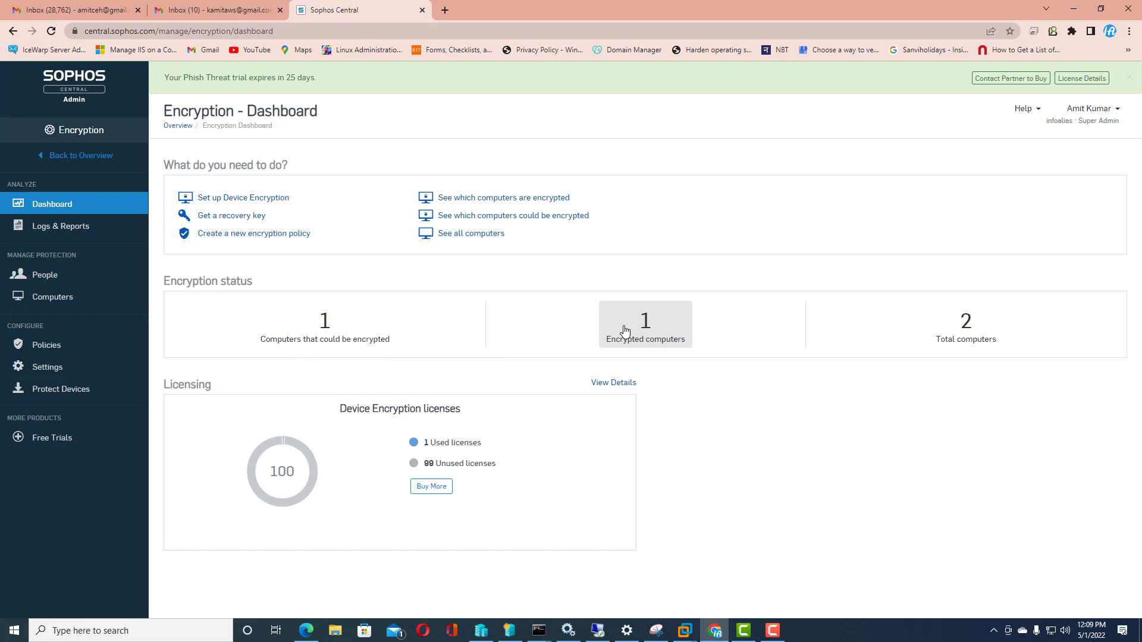
pyautogui.moveTo(326, 253)
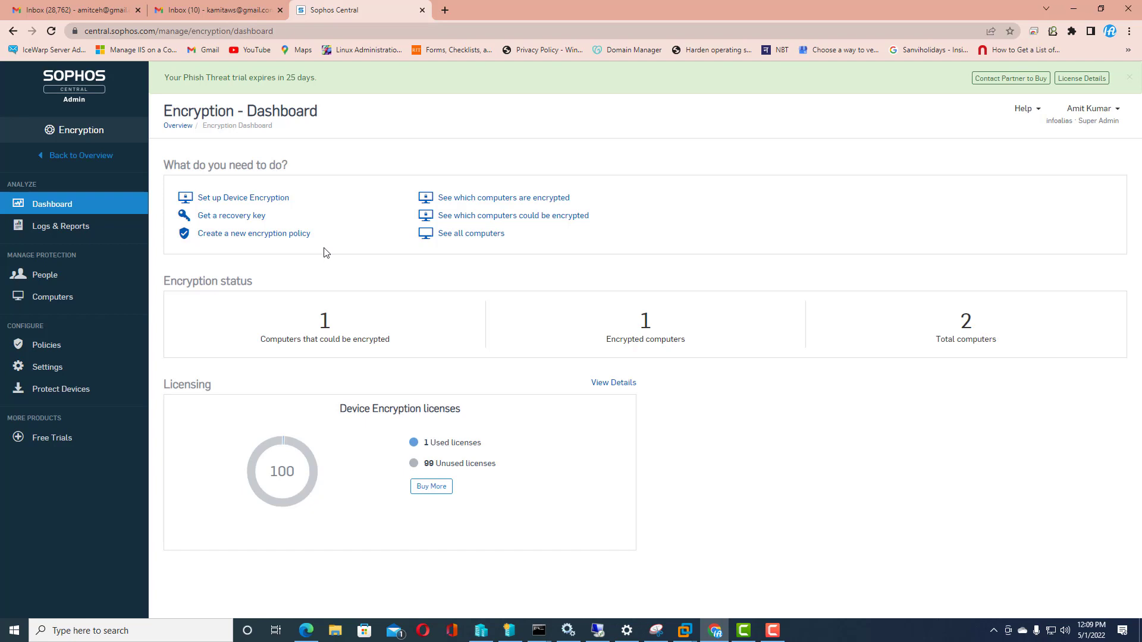
pyautogui.moveTo(255, 229)
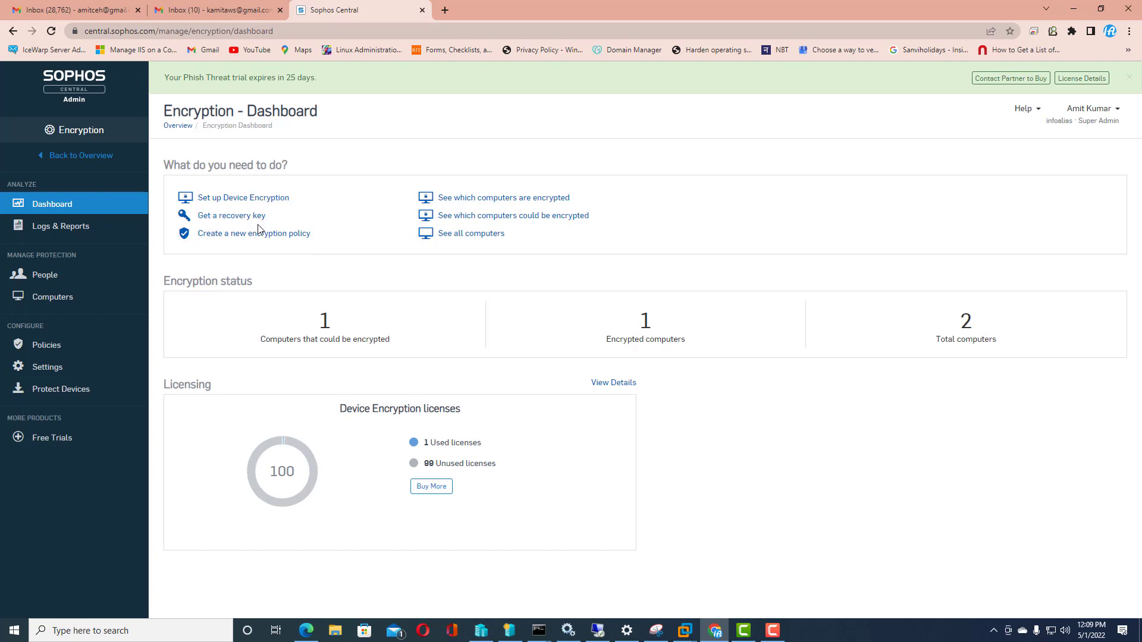
pyautogui.moveTo(404, 234)
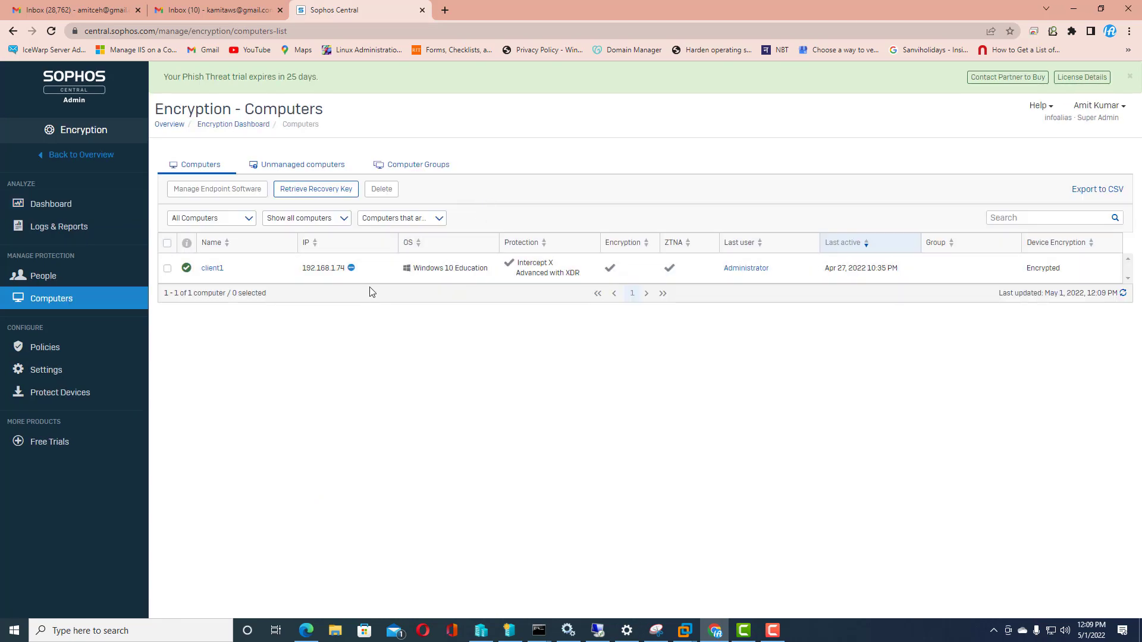
pyautogui.moveTo(400, 302)
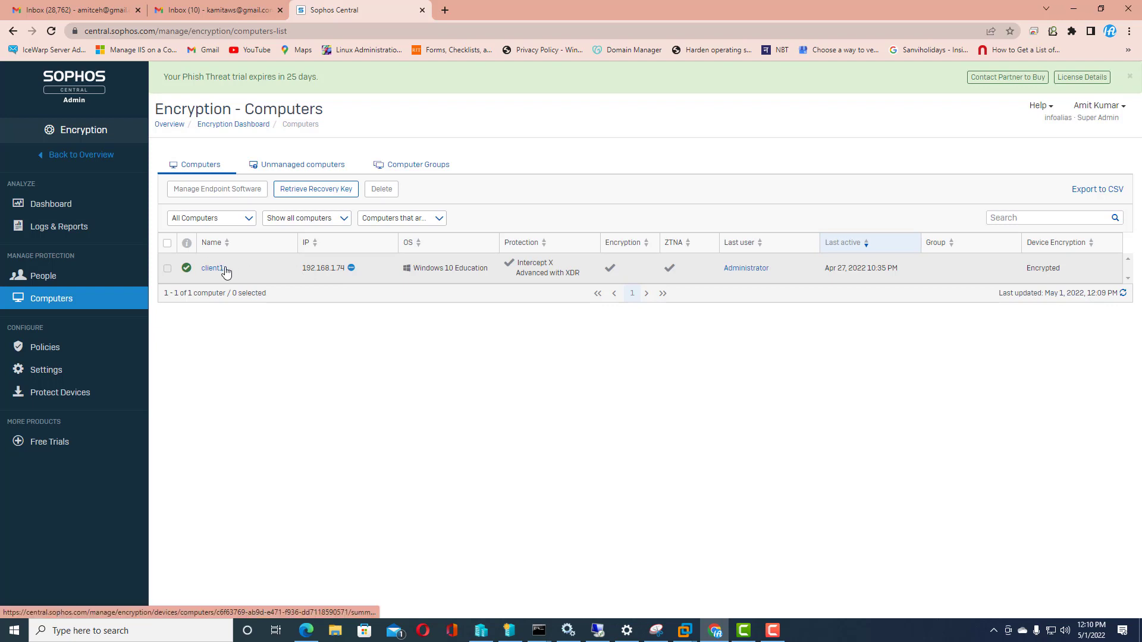
pyautogui.moveTo(696, 247)
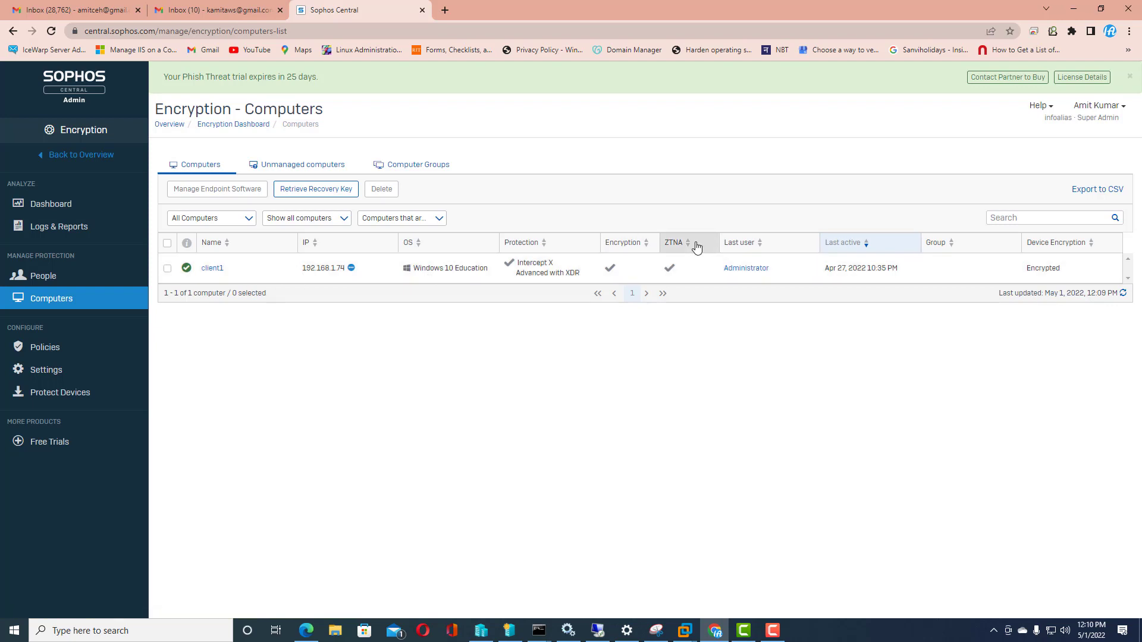
pyautogui.moveTo(745, 269)
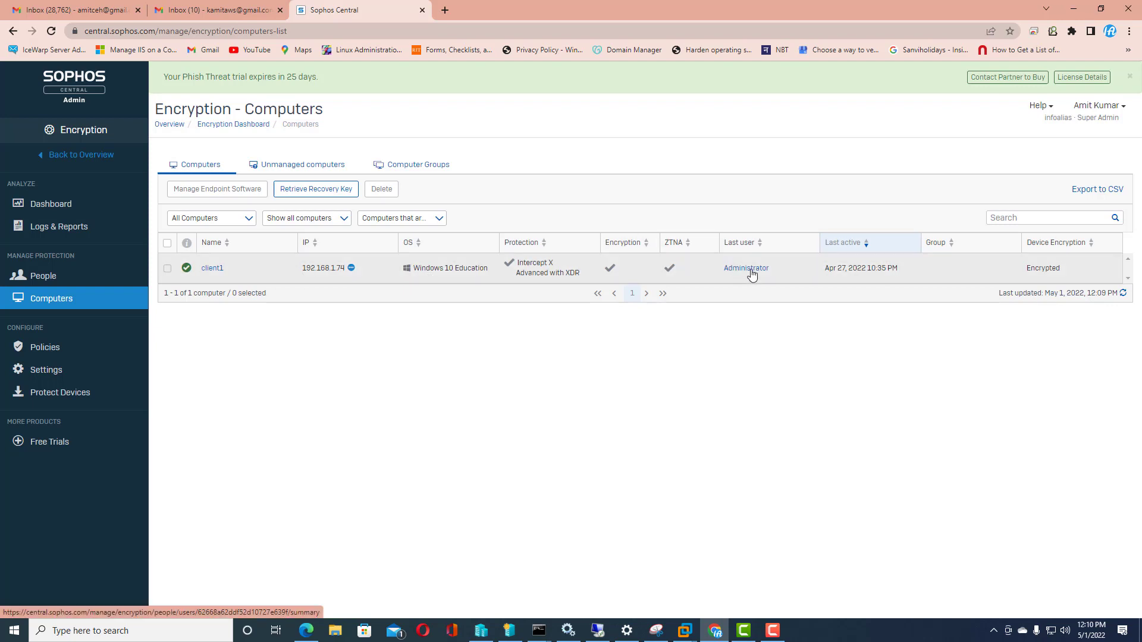
pyautogui.moveTo(750, 281)
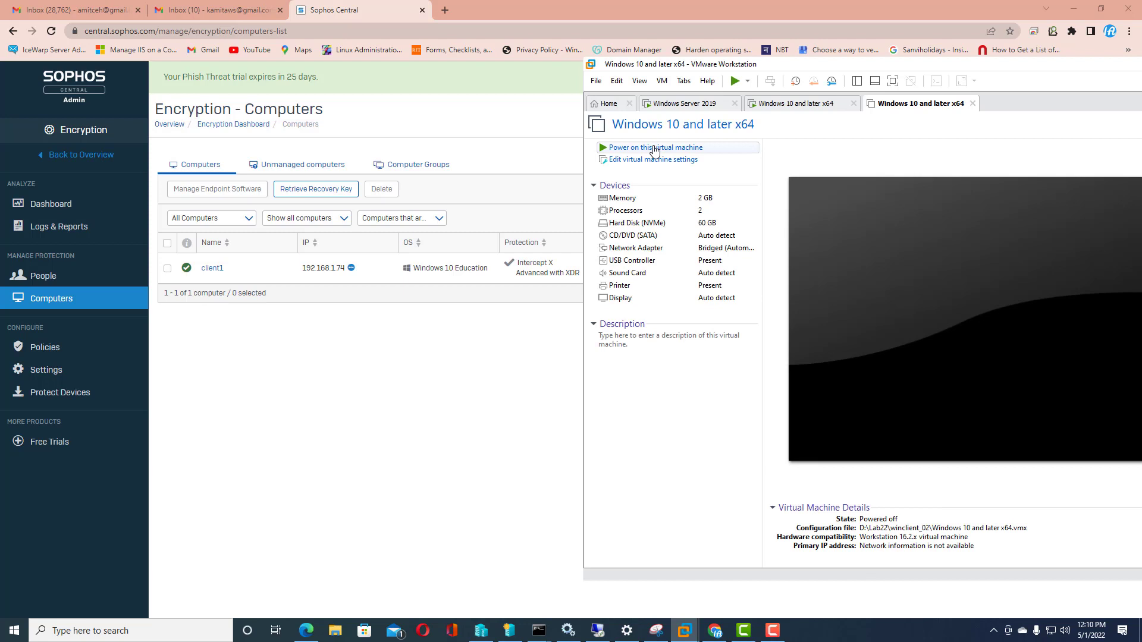
# - Boot the Windows 10 VM to BitLocker recovery key entry, then open client1's device page
pyautogui.click(653, 148)
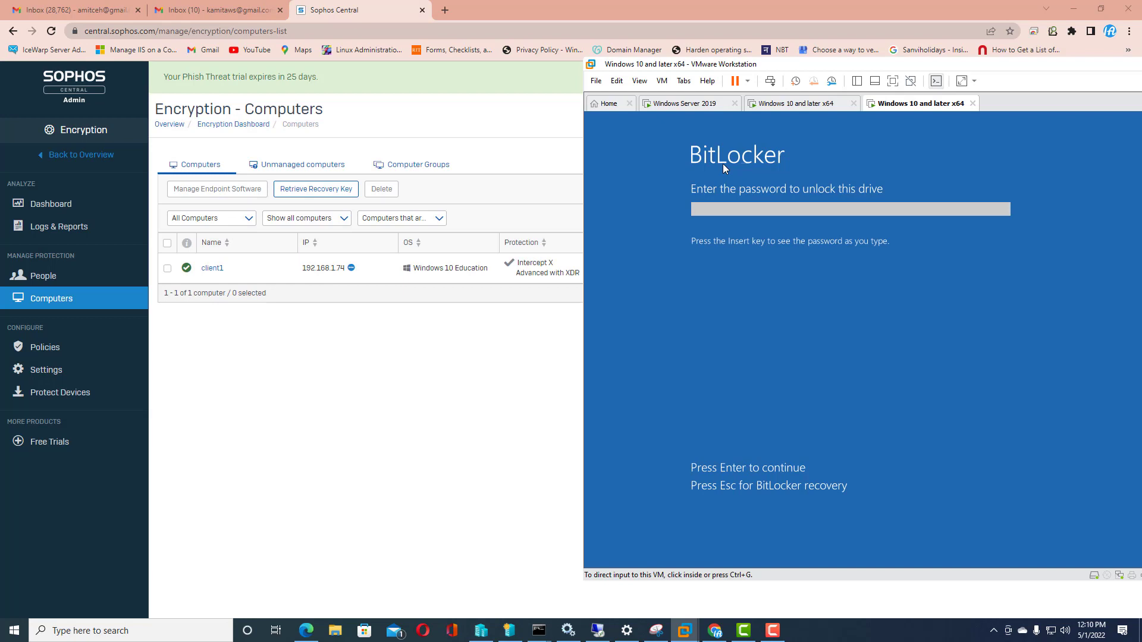
pyautogui.moveTo(736, 227)
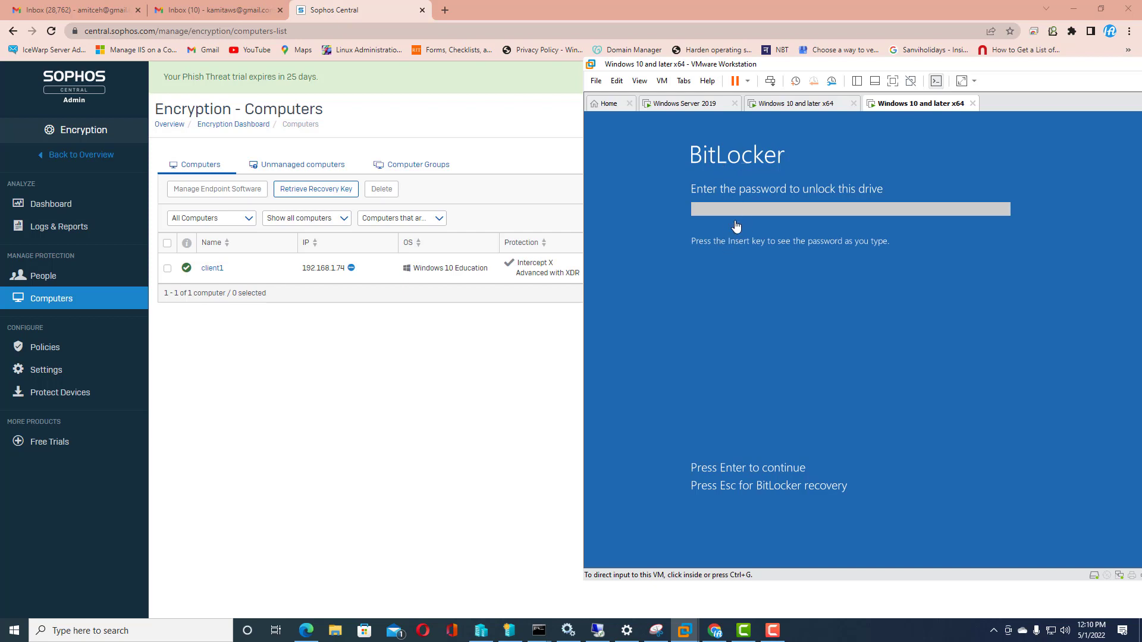
pyautogui.moveTo(721, 450)
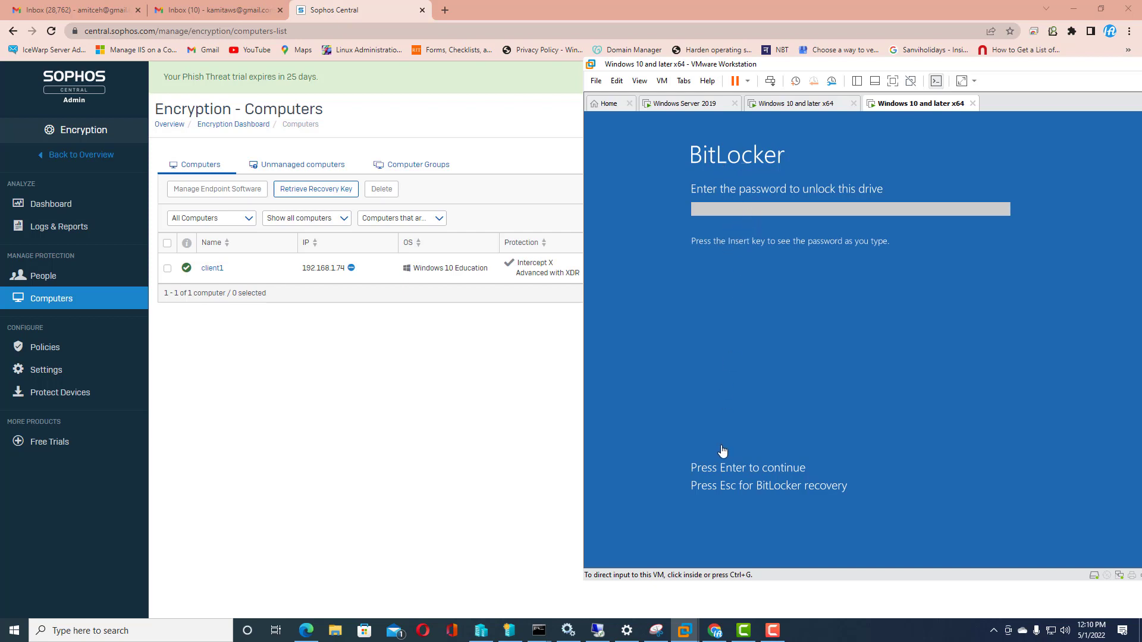
pyautogui.moveTo(737, 492)
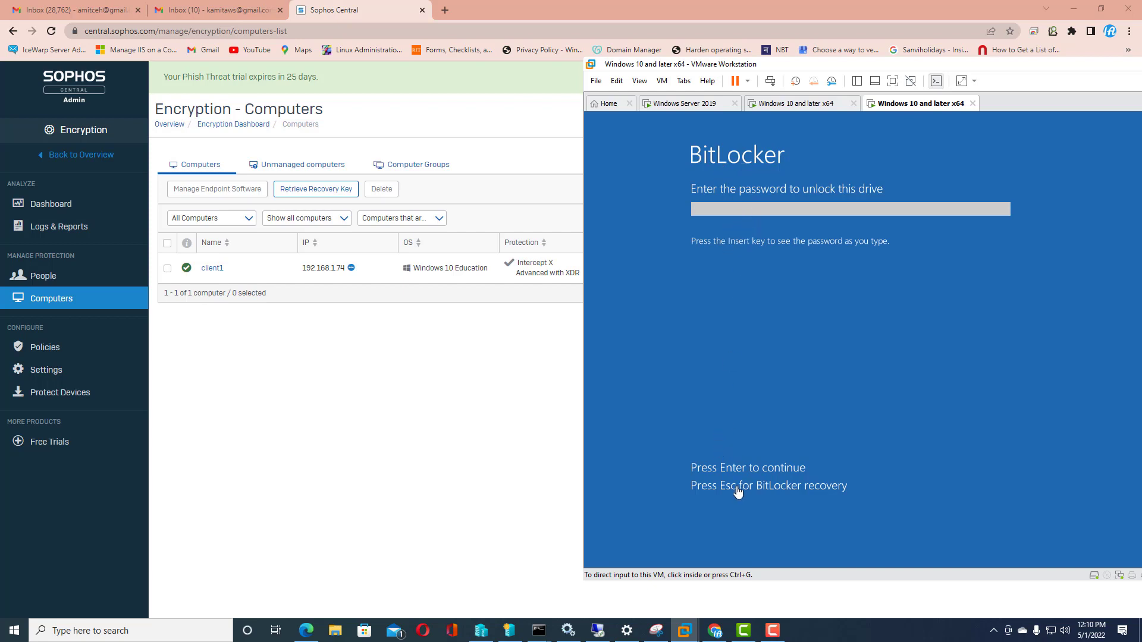
pyautogui.click(737, 492)
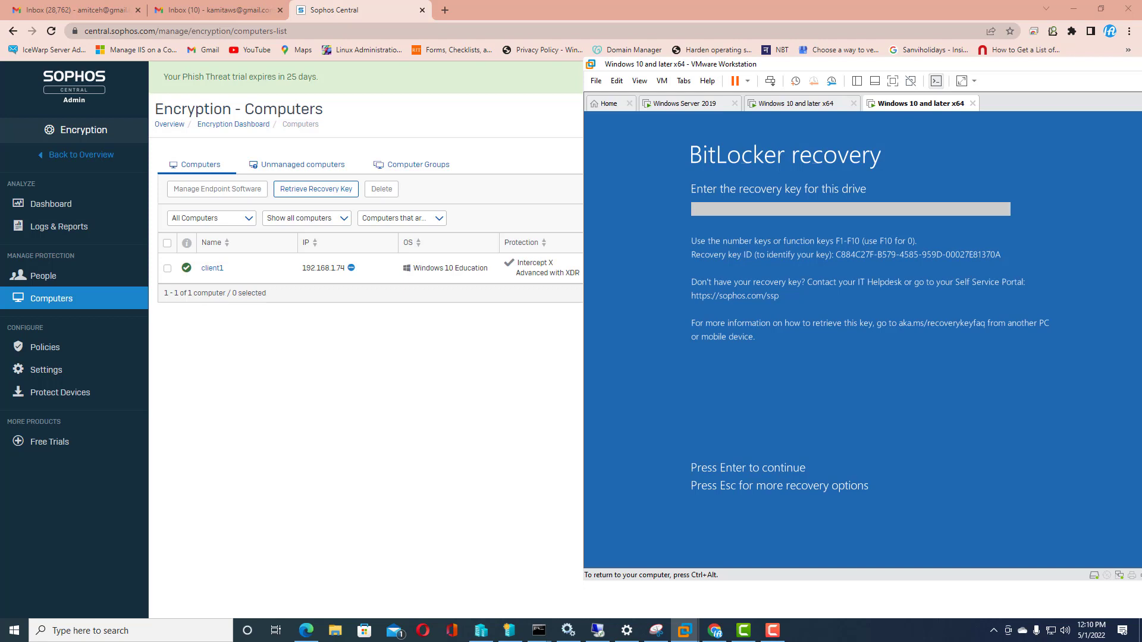
pyautogui.press('Escape')
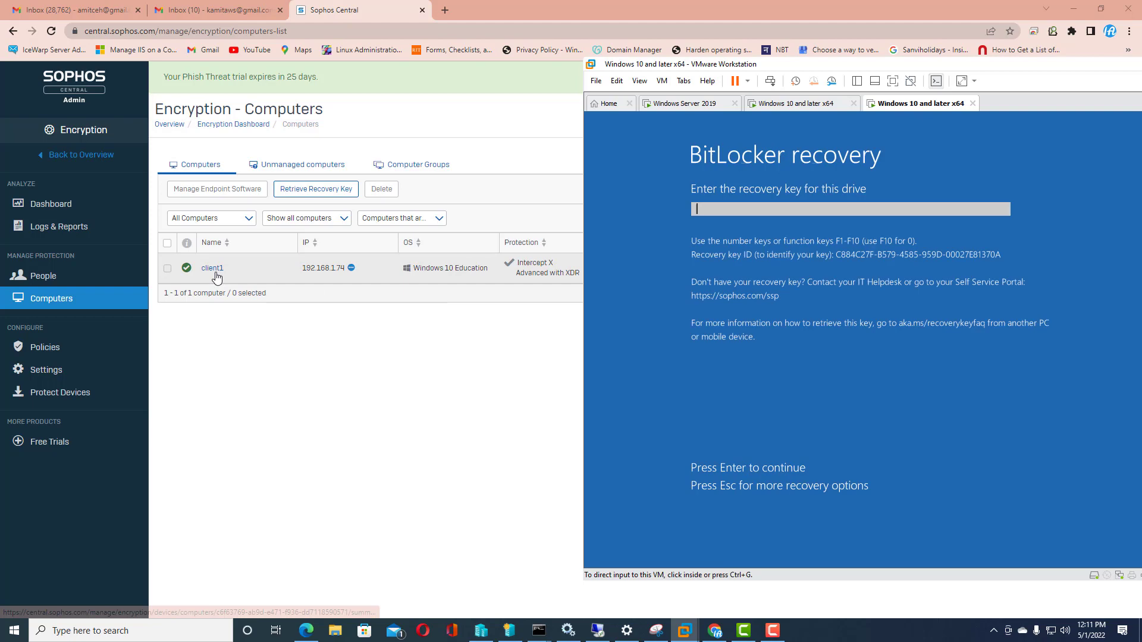
pyautogui.click(212, 268)
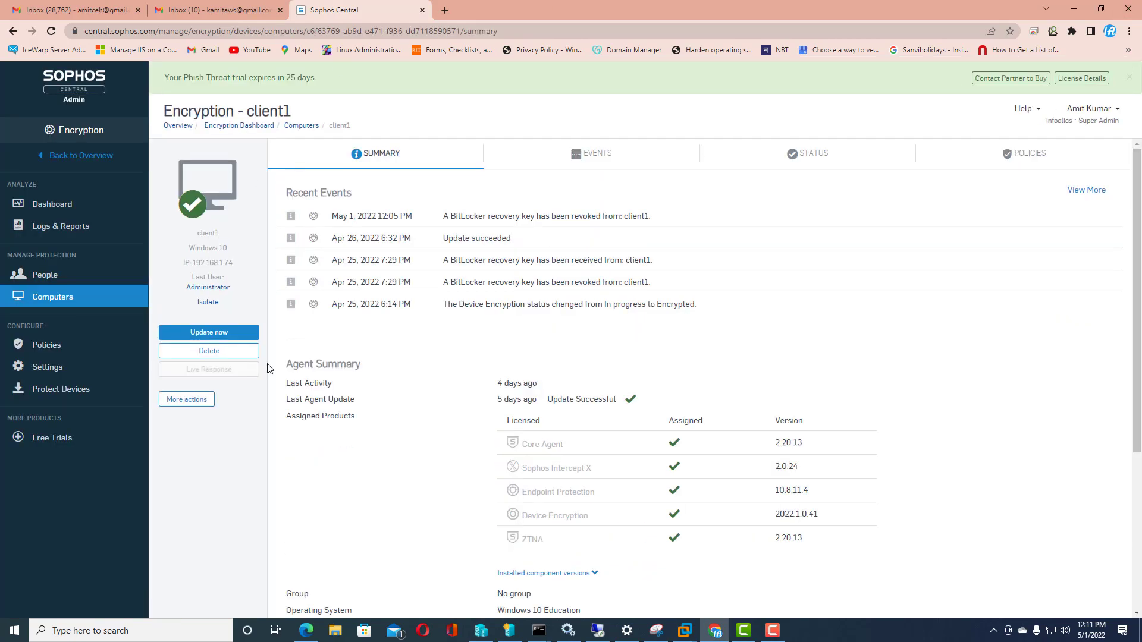
# - Retrieve client1's BitLocker recovery key and bring the VMware Workstation window back up
pyautogui.scroll(-3)
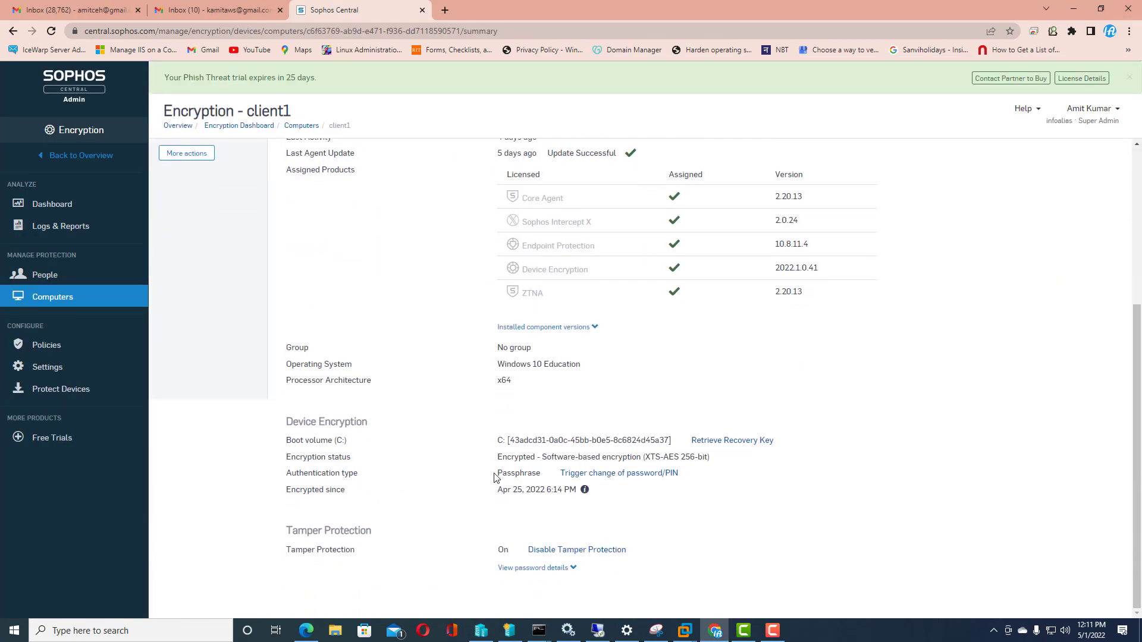
pyautogui.moveTo(677, 448)
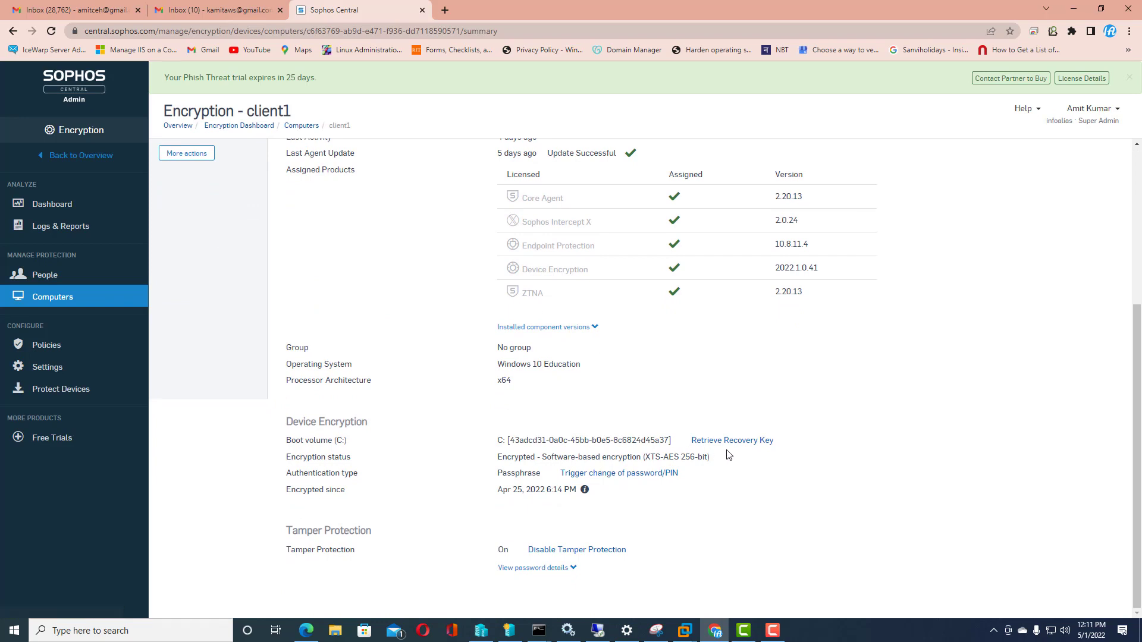
pyautogui.moveTo(732, 440)
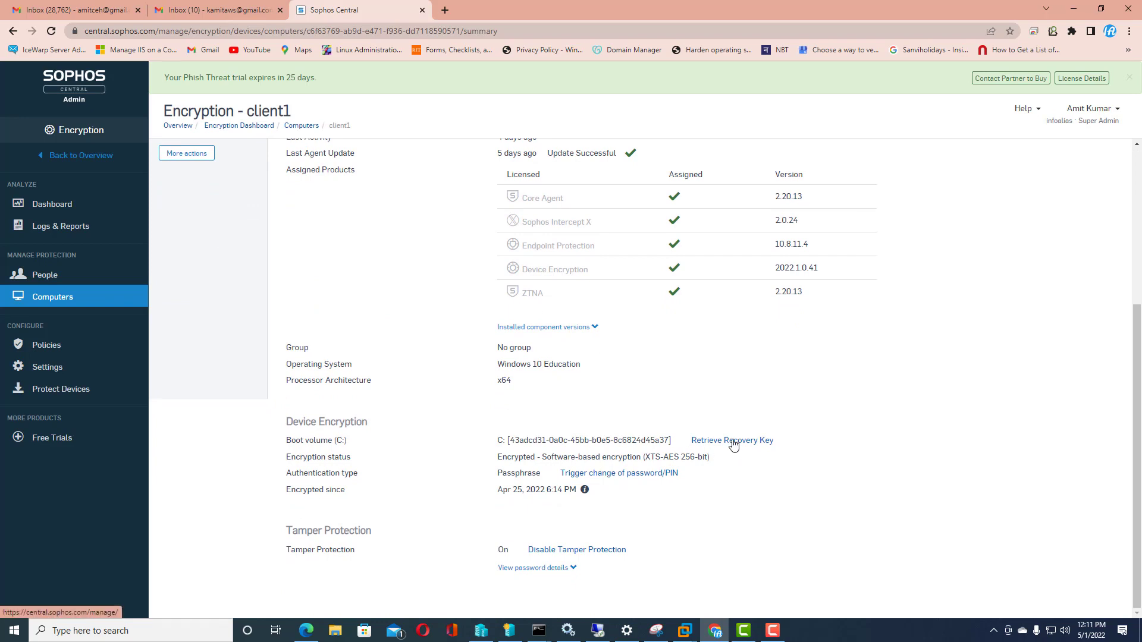
pyautogui.click(731, 440)
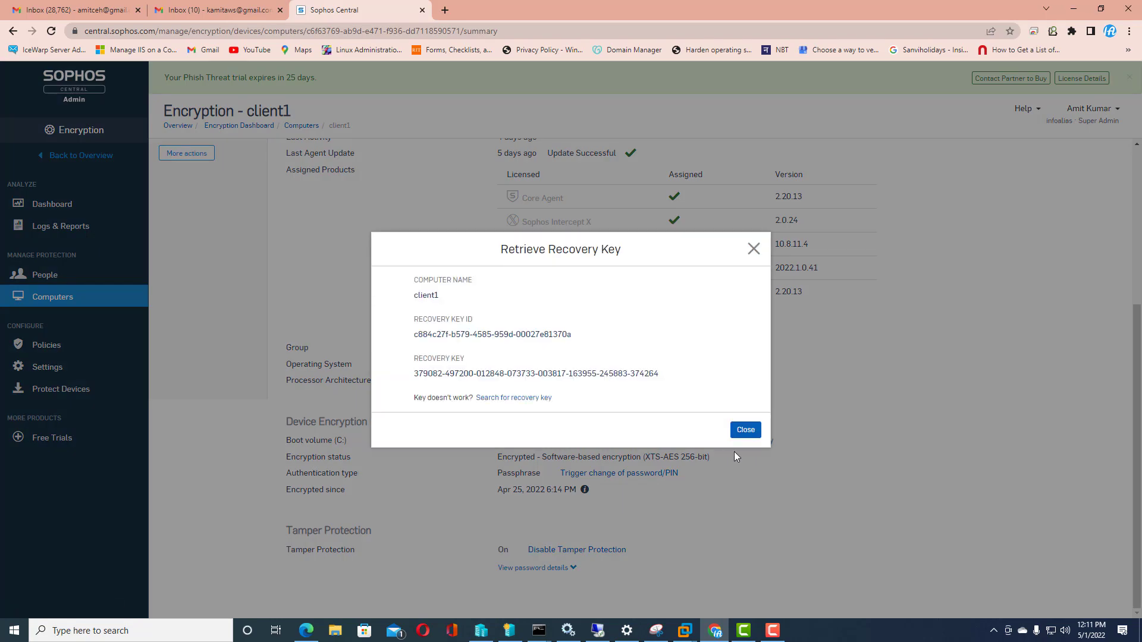
pyautogui.moveTo(492, 288)
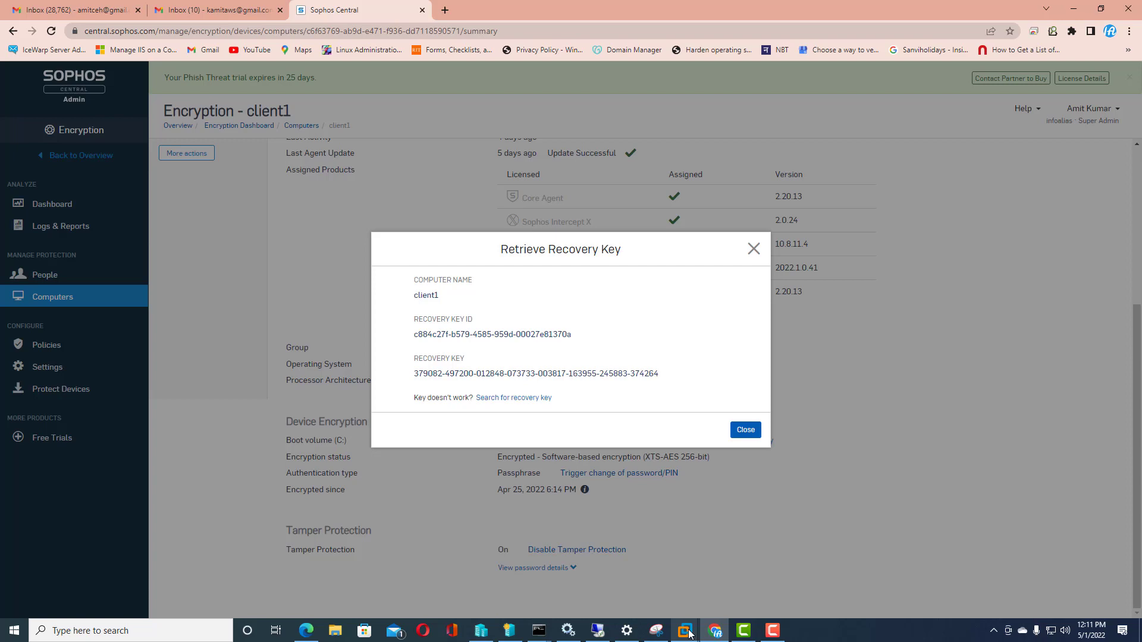
pyautogui.click(684, 630)
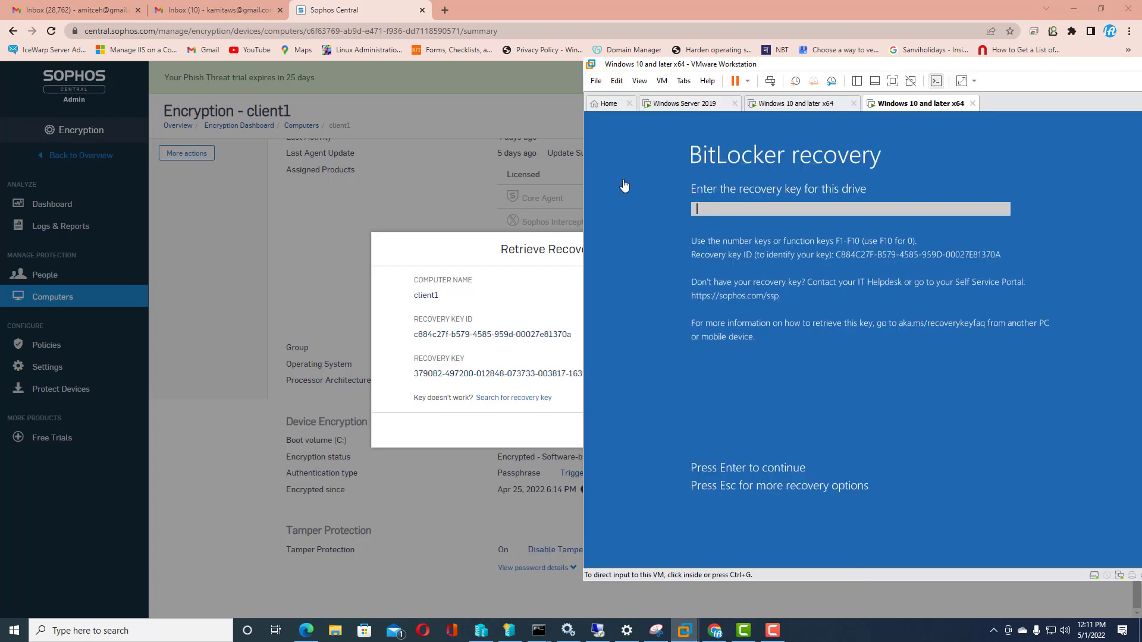
pyautogui.moveTo(713, 71)
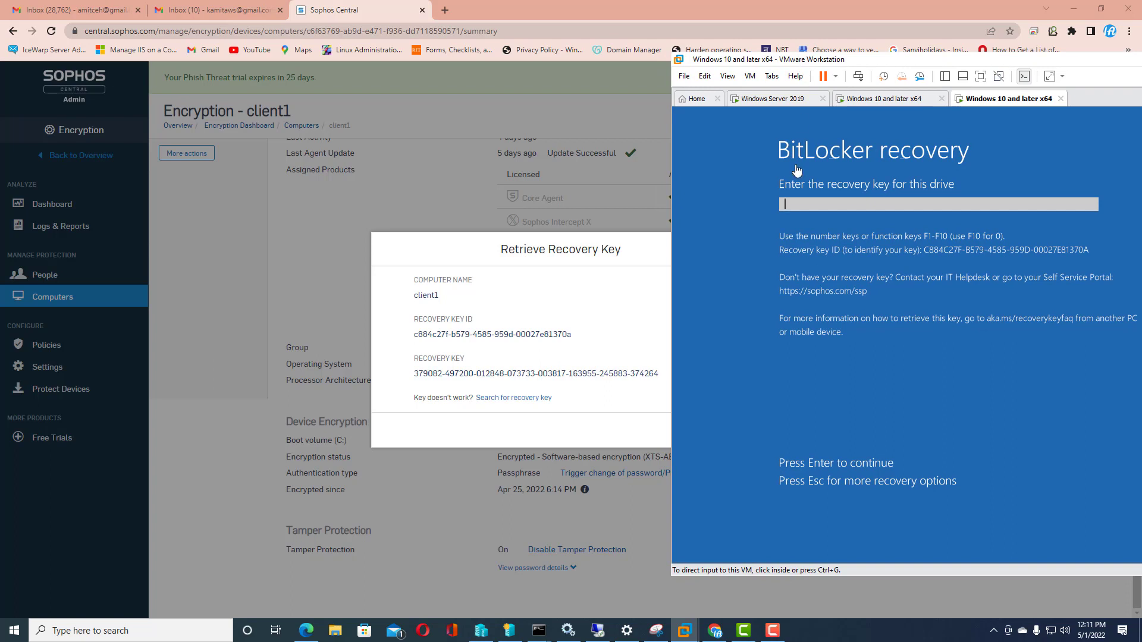
# - Give the right-hand VM console keyboard focus, which lands on the Boot Manager menu
pyautogui.click(937, 204)
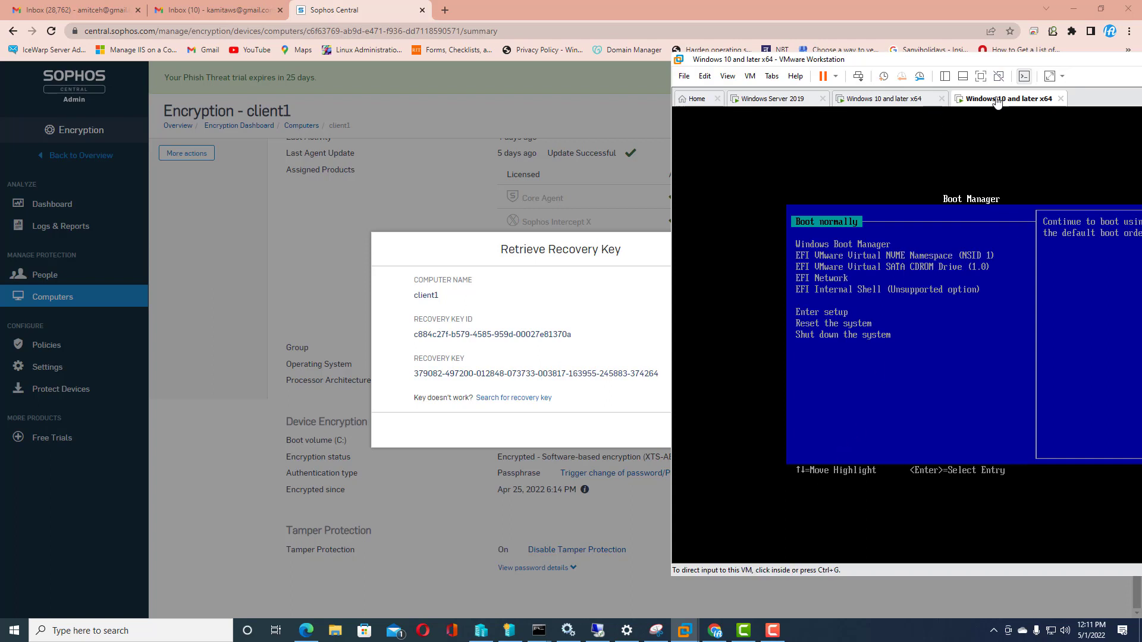
# - Restart the Windows 10 guest through the VM's Power > Restart Guest option
pyautogui.rightClick(1006, 99)
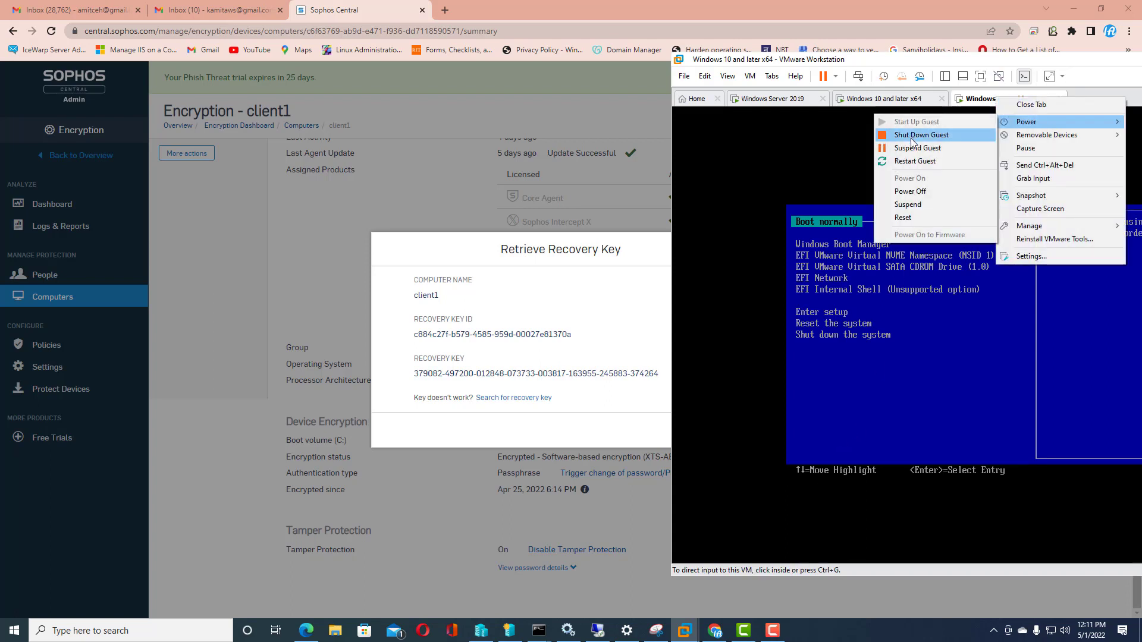
pyautogui.click(916, 161)
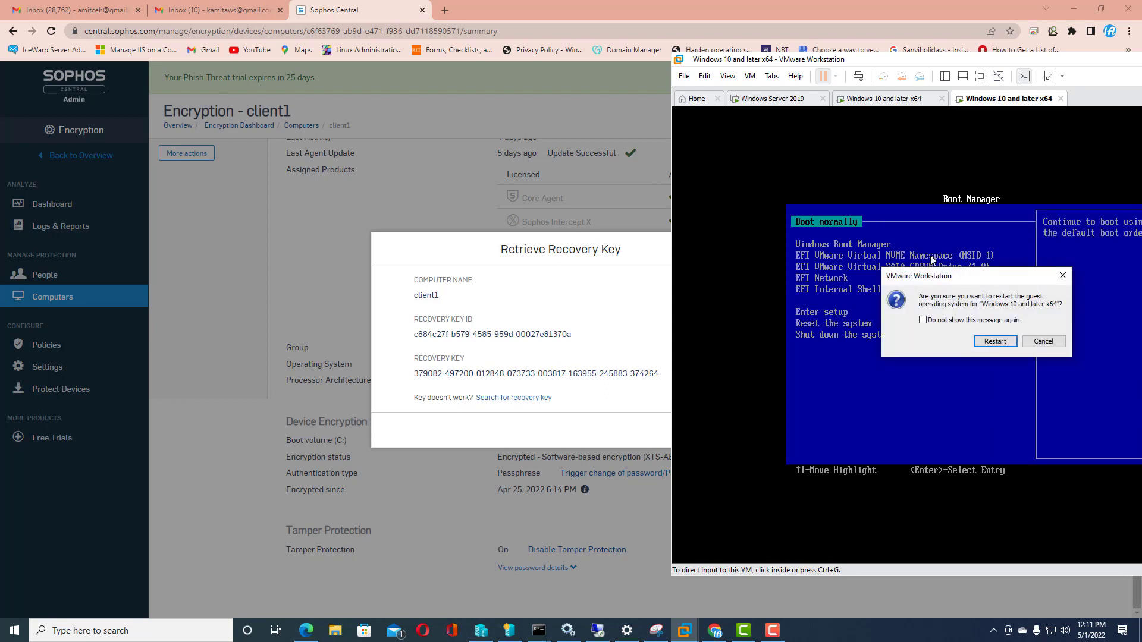
pyautogui.click(993, 341)
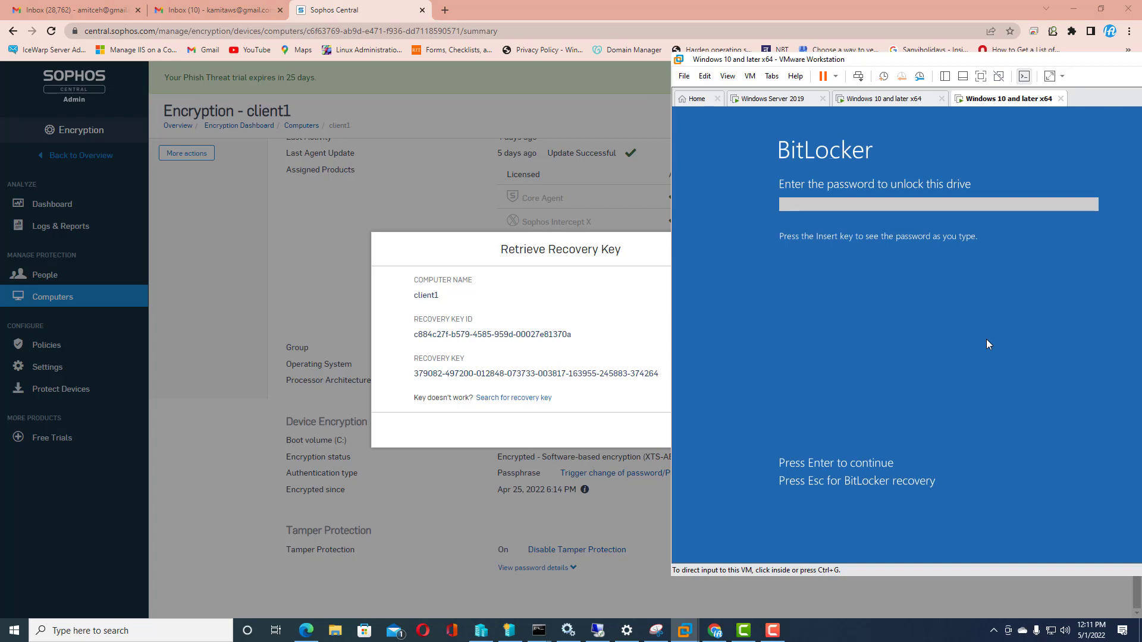
pyautogui.moveTo(565, 357)
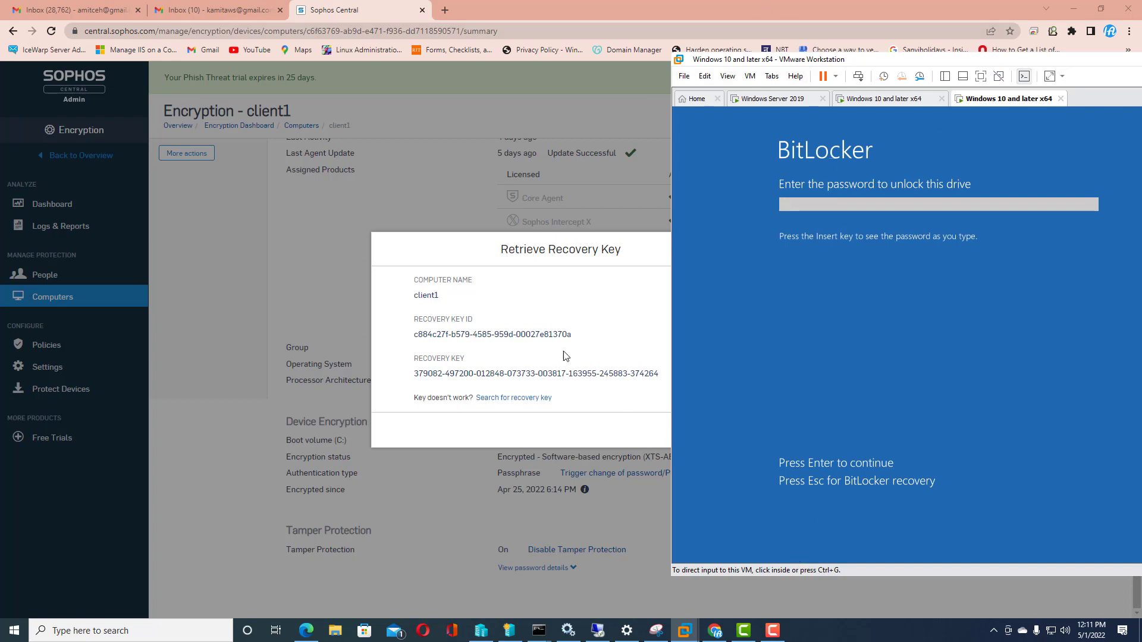
pyautogui.moveTo(806, 493)
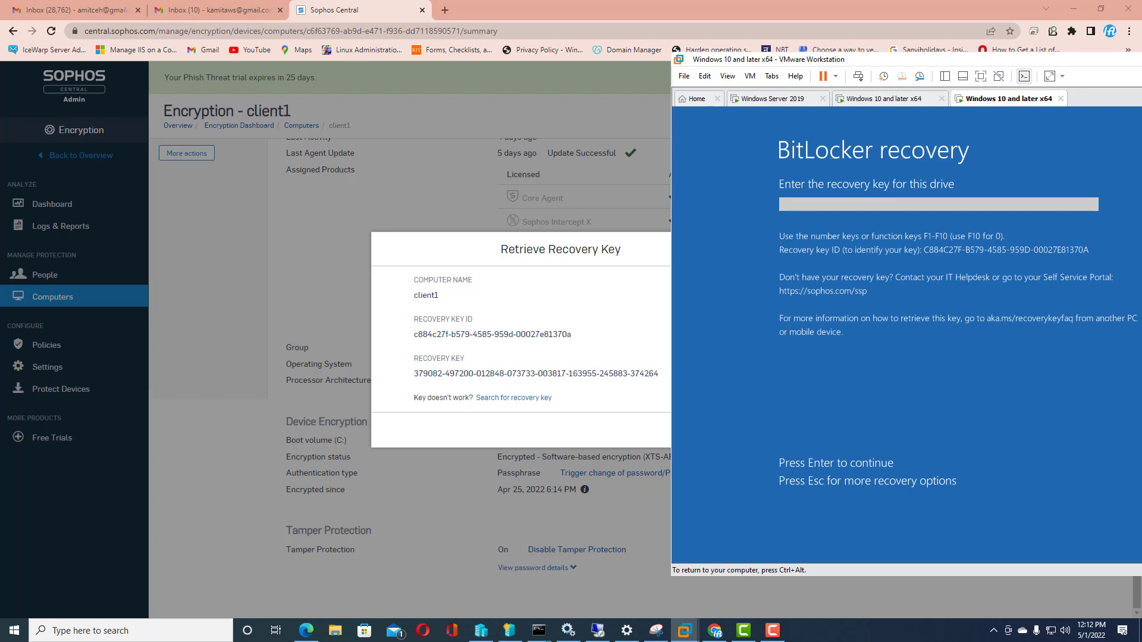
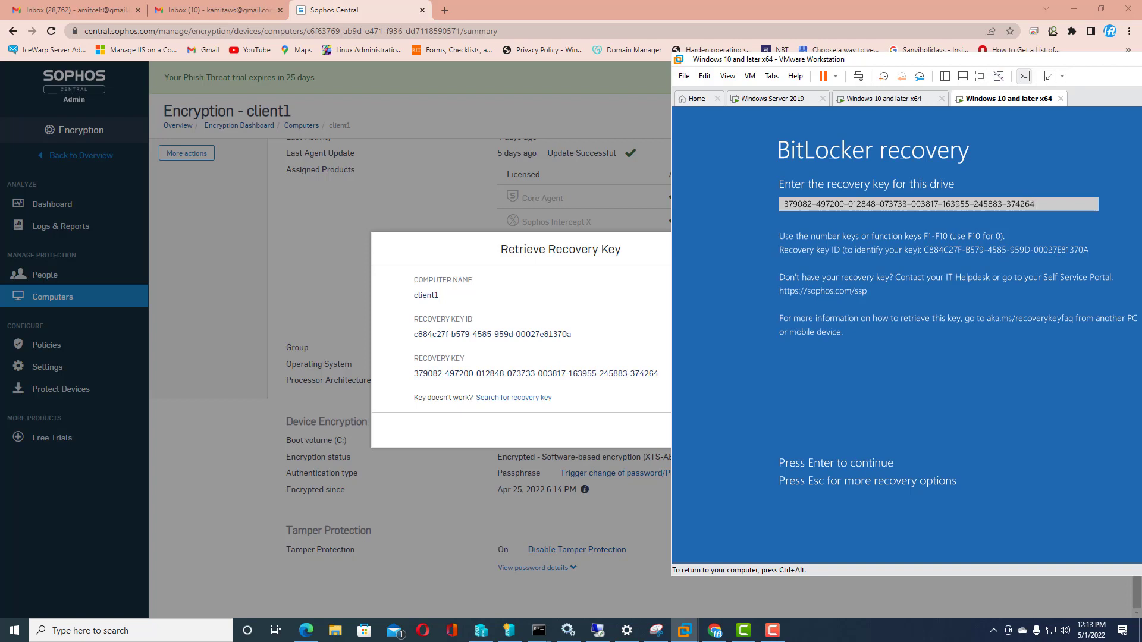